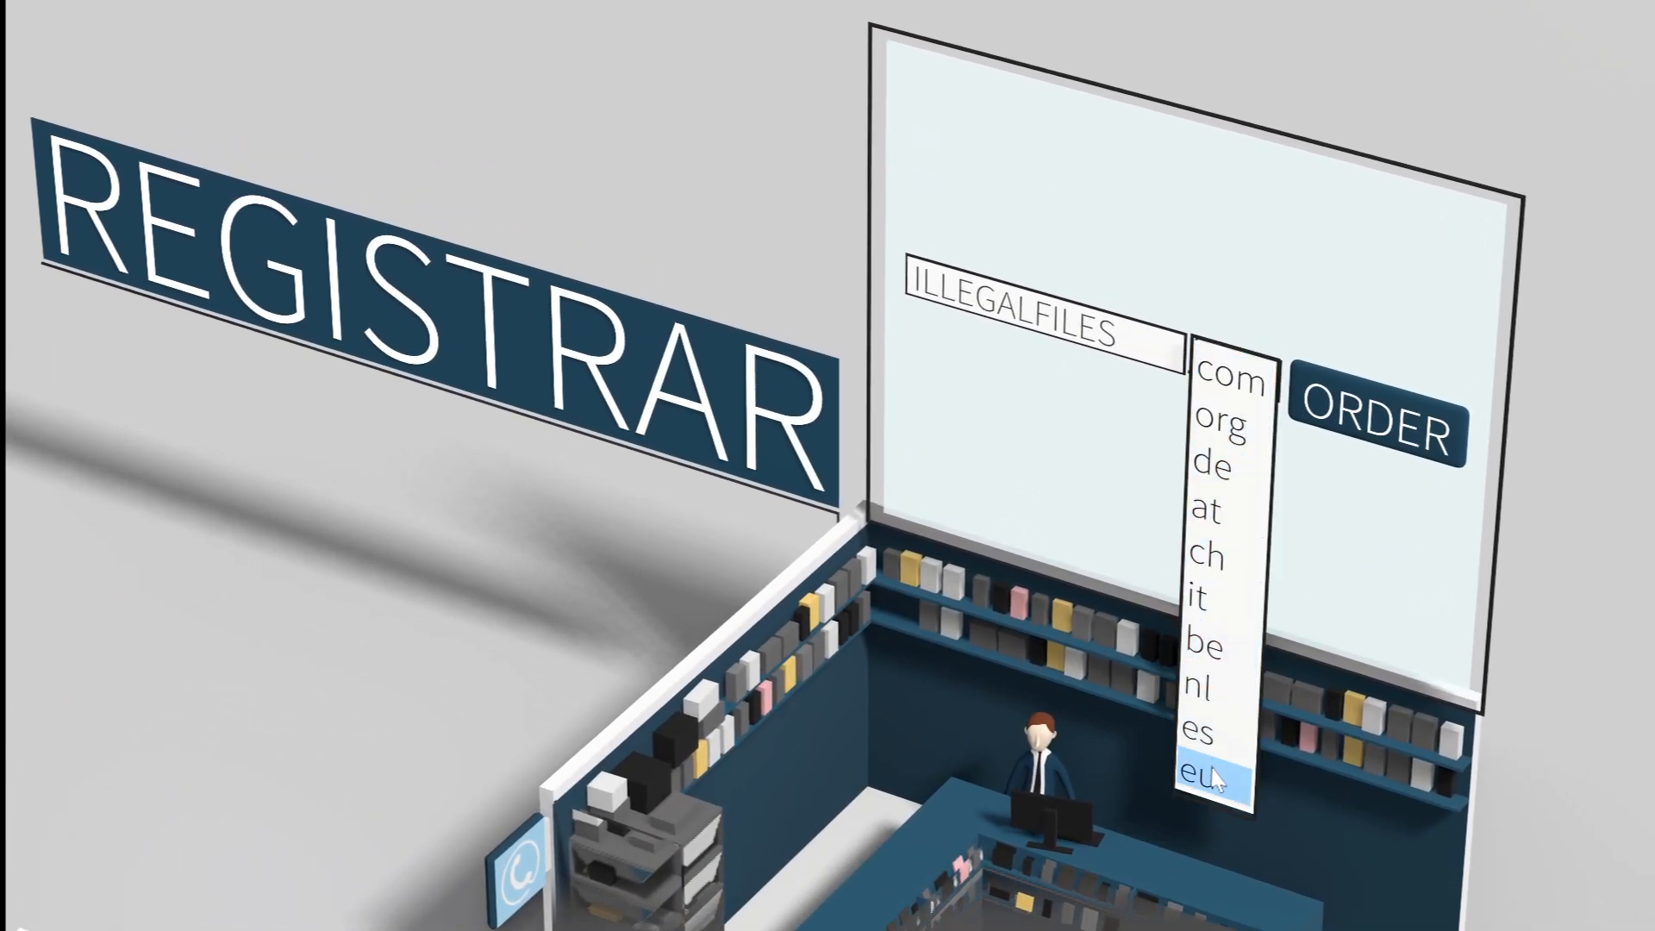
- Choose the .eu extension so the requested domain reads ILLEGALFILES.EU
{"action": "left_click", "coordinate": [1200, 776]}
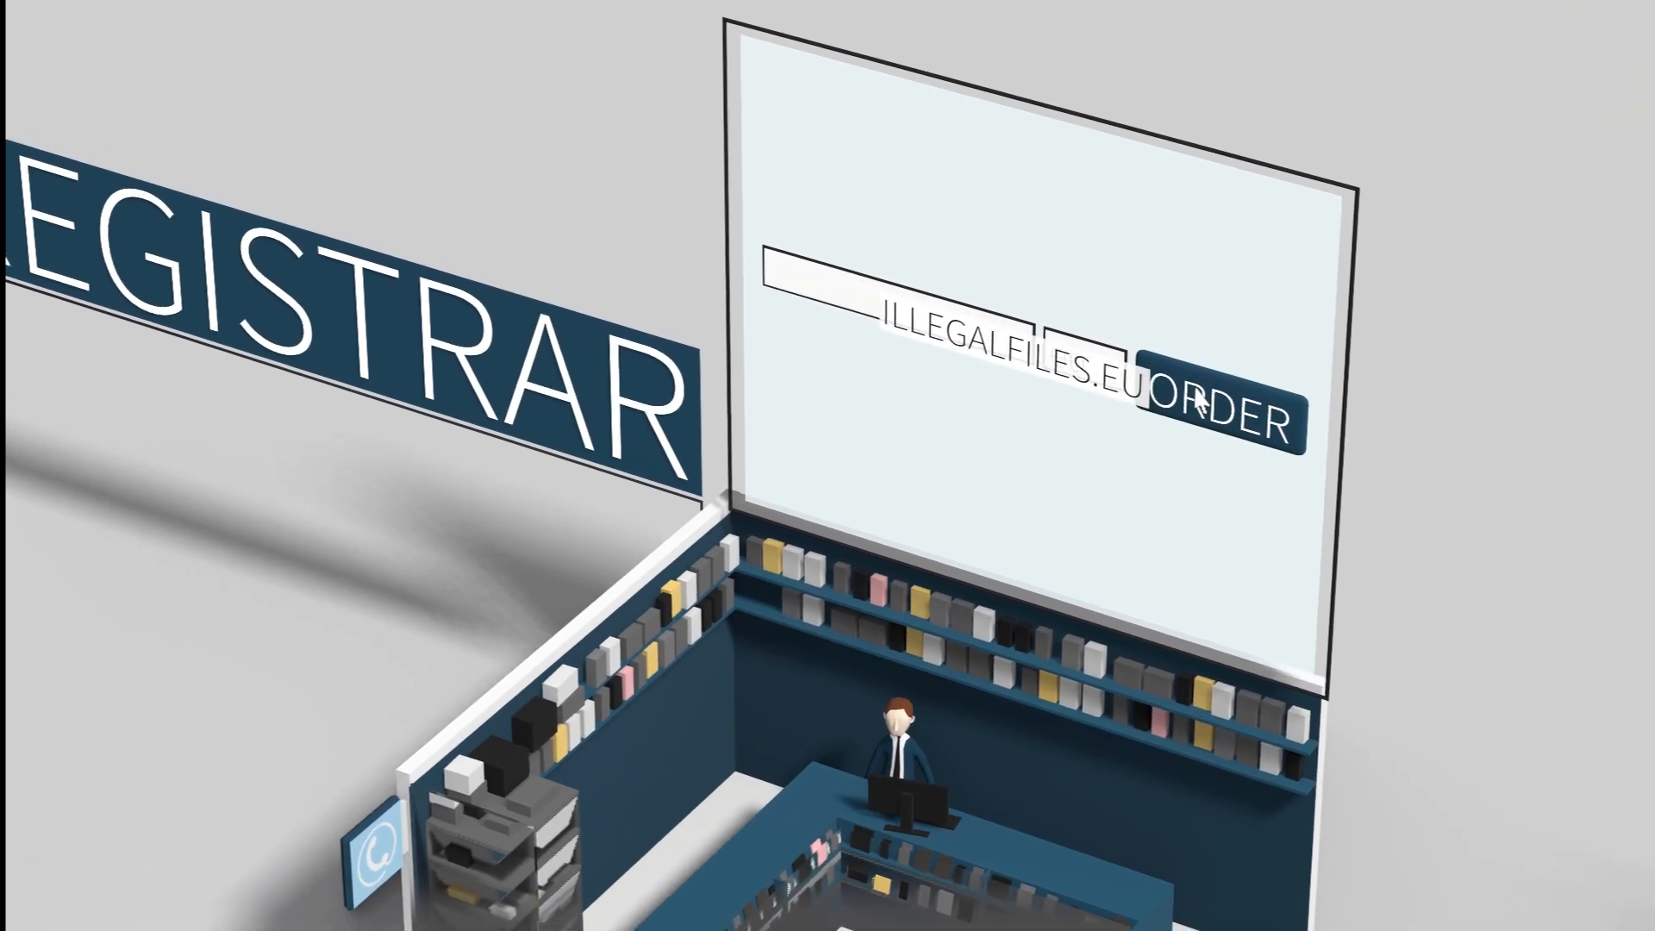